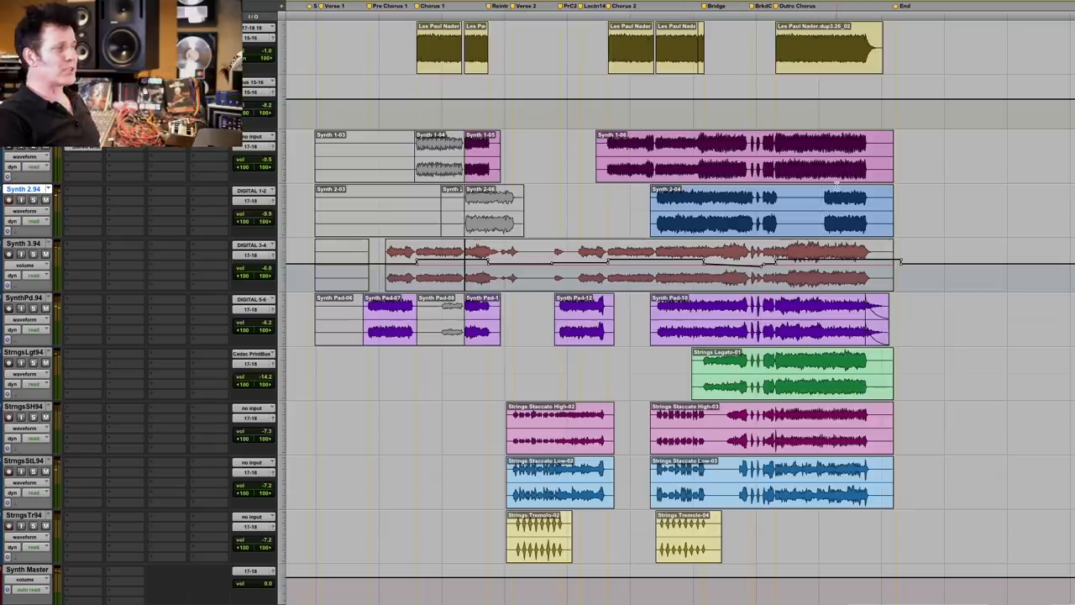
pyautogui.moveTo(810, 191)
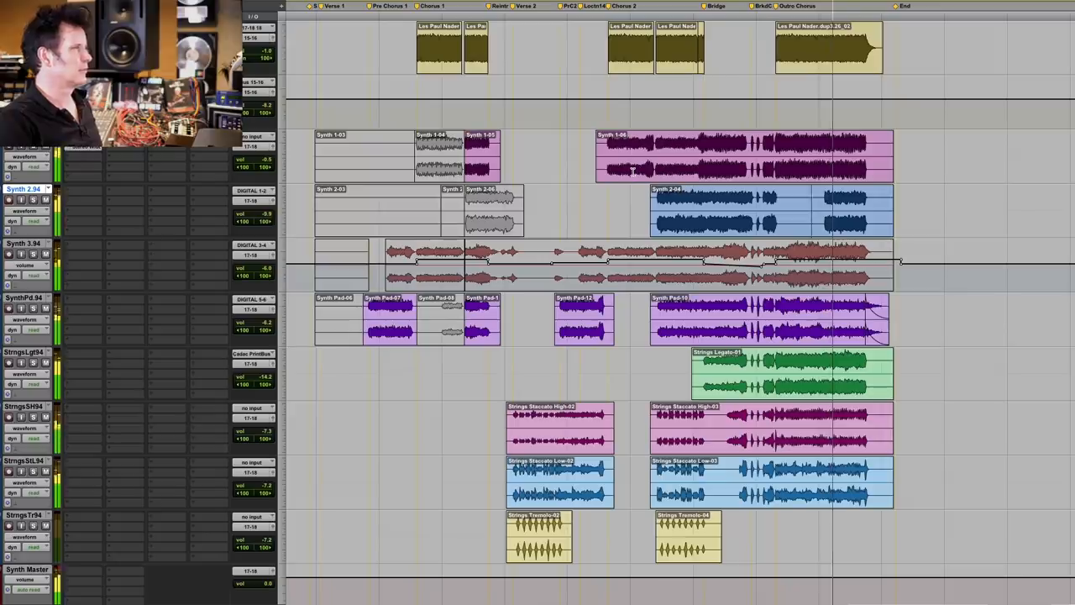
pyautogui.scroll(-3)
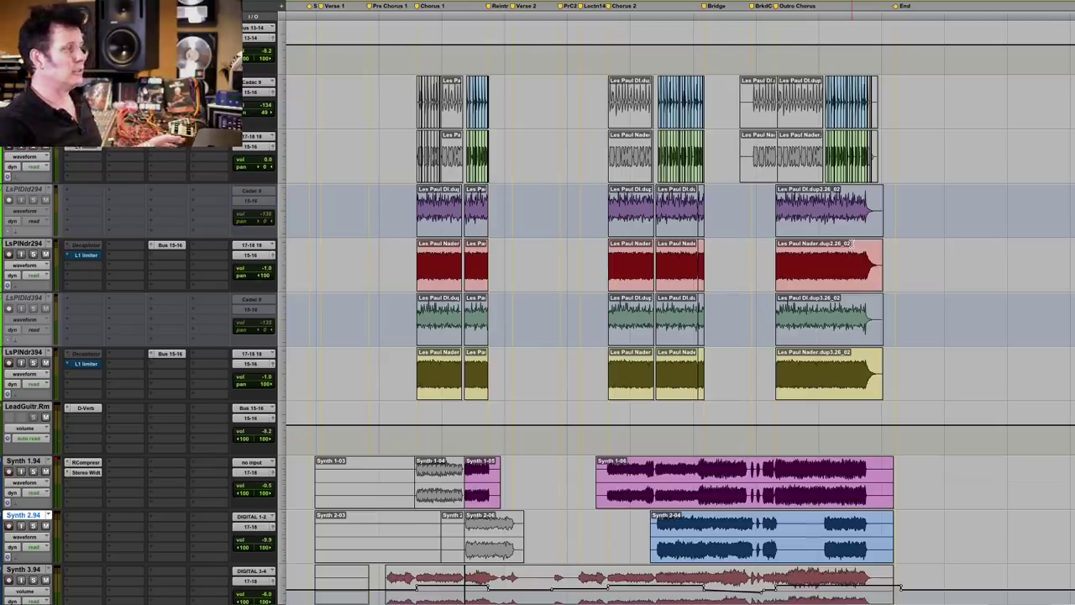
pyautogui.scroll(-3)
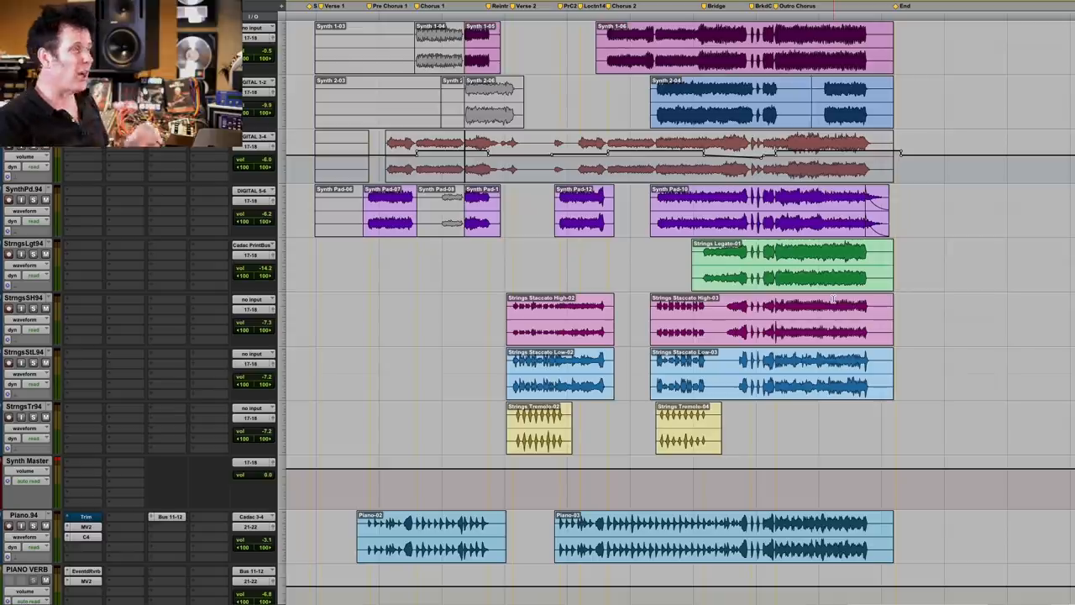